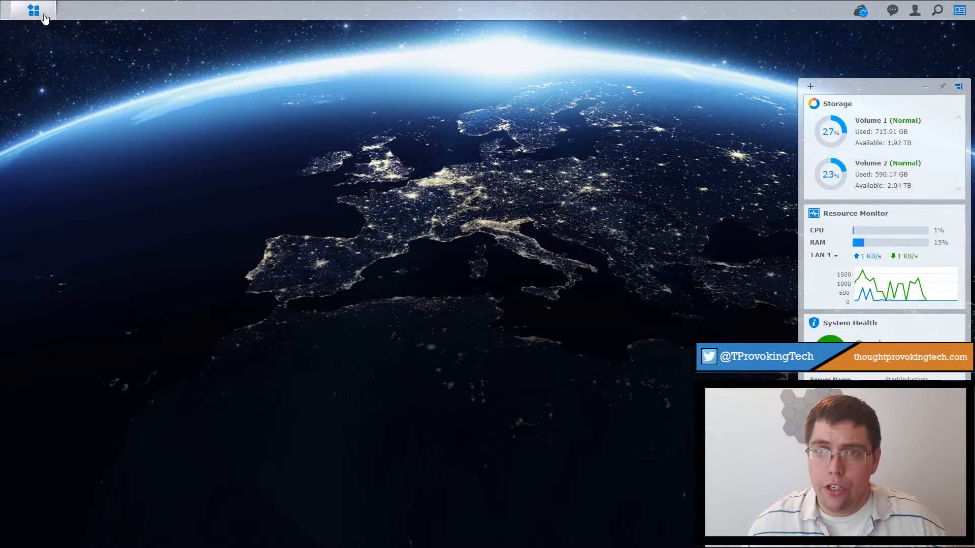
Step: Open Package Center and search all packages for 'Drive'
click(34, 11)
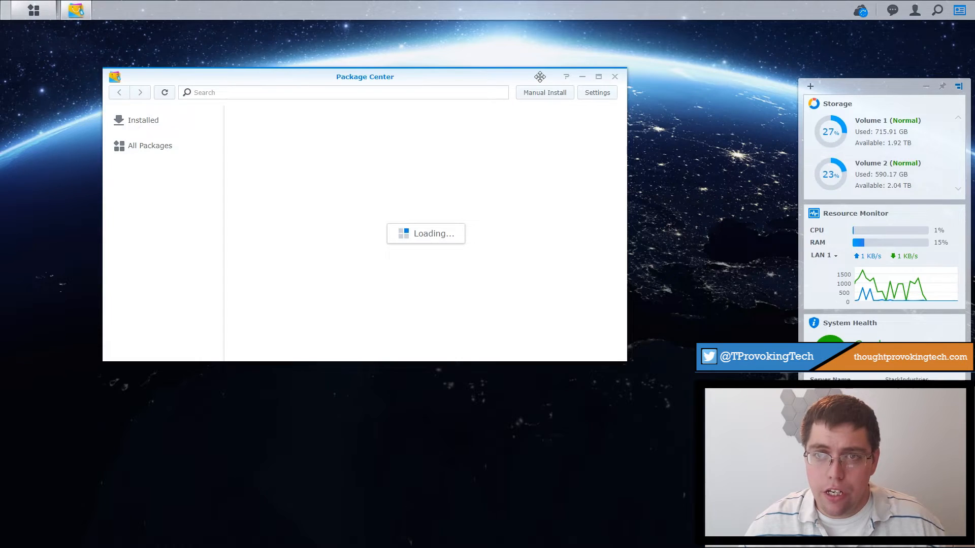
click(149, 144)
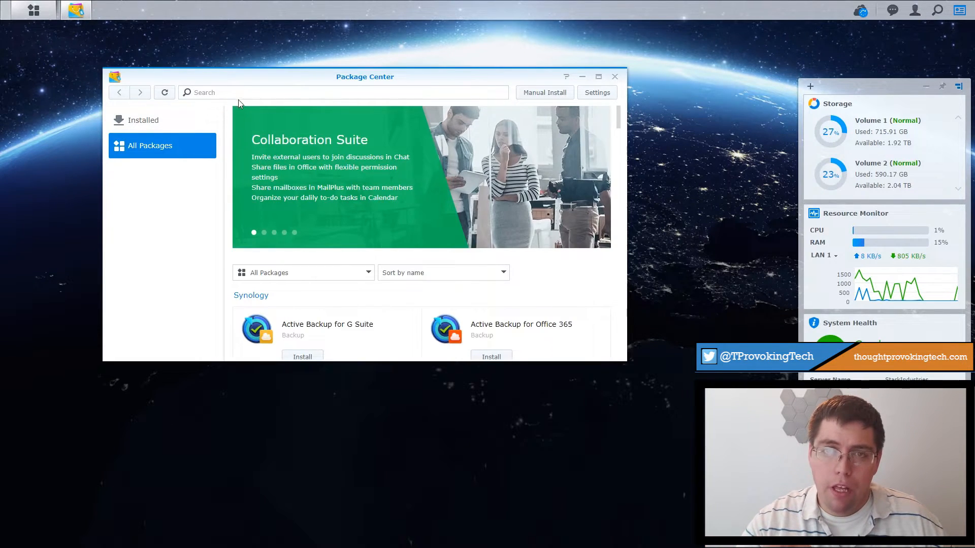
text(D)
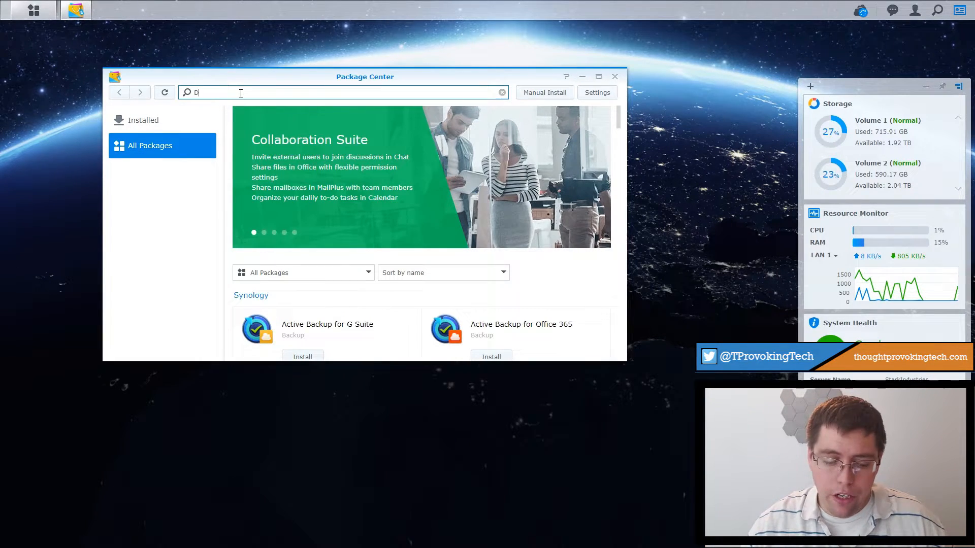
text(rive)
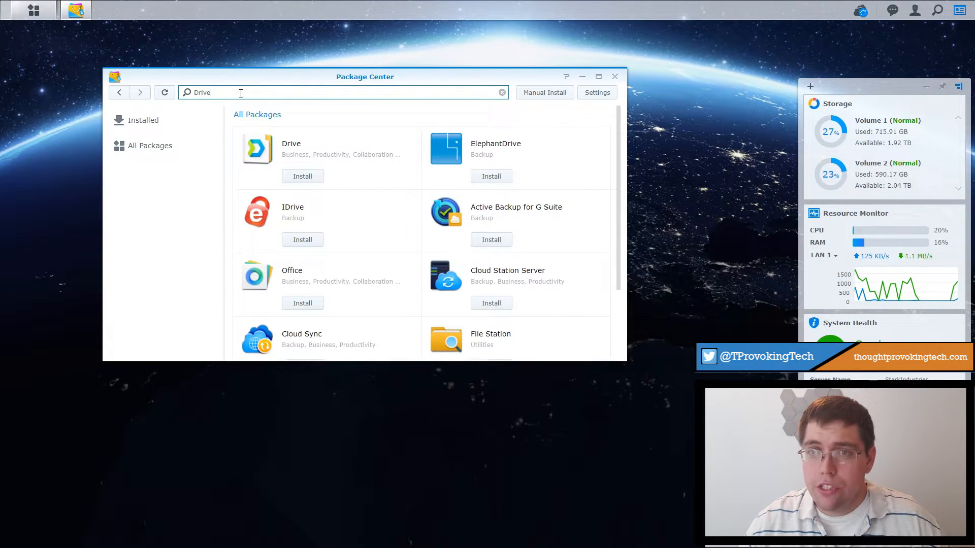
Step: Install the Drive package, confirming its settings page with Apply
click(303, 176)
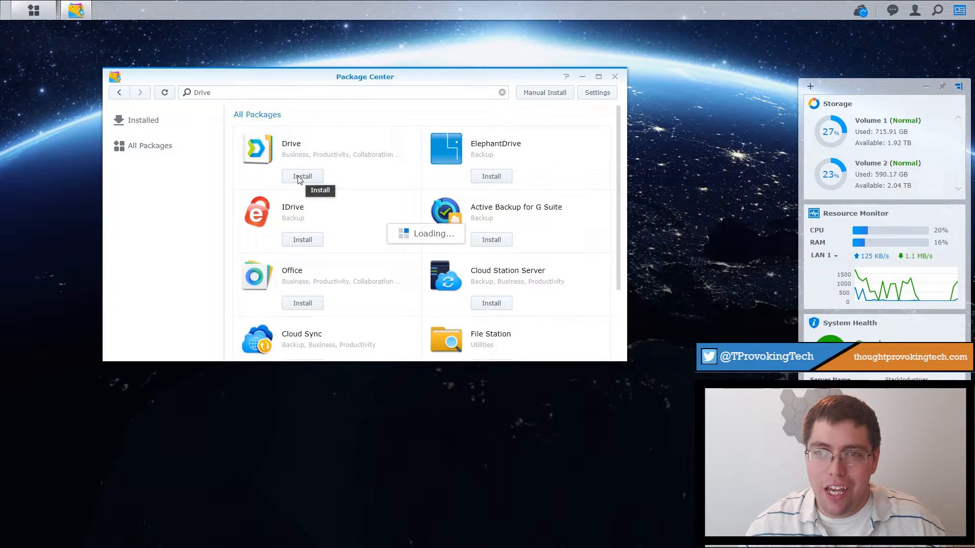
click(302, 176)
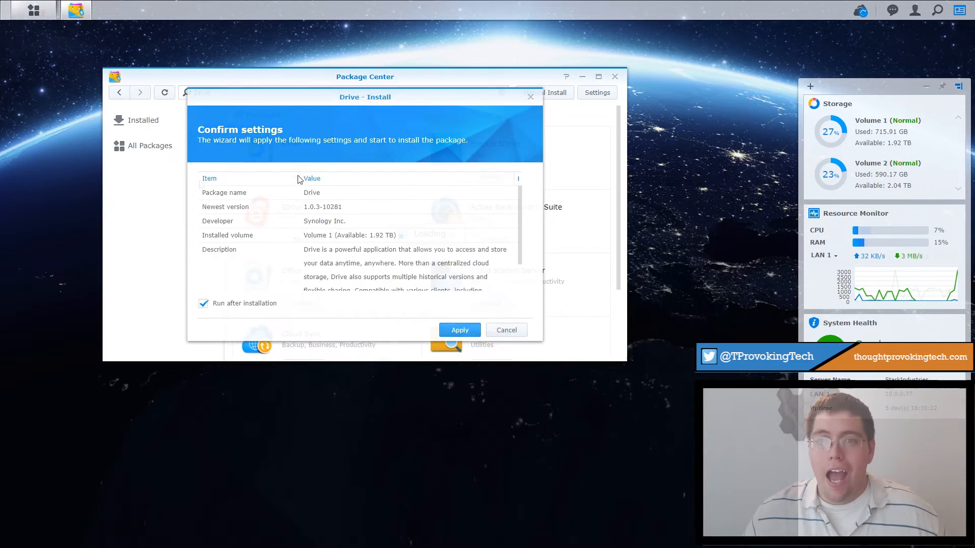
click(459, 330)
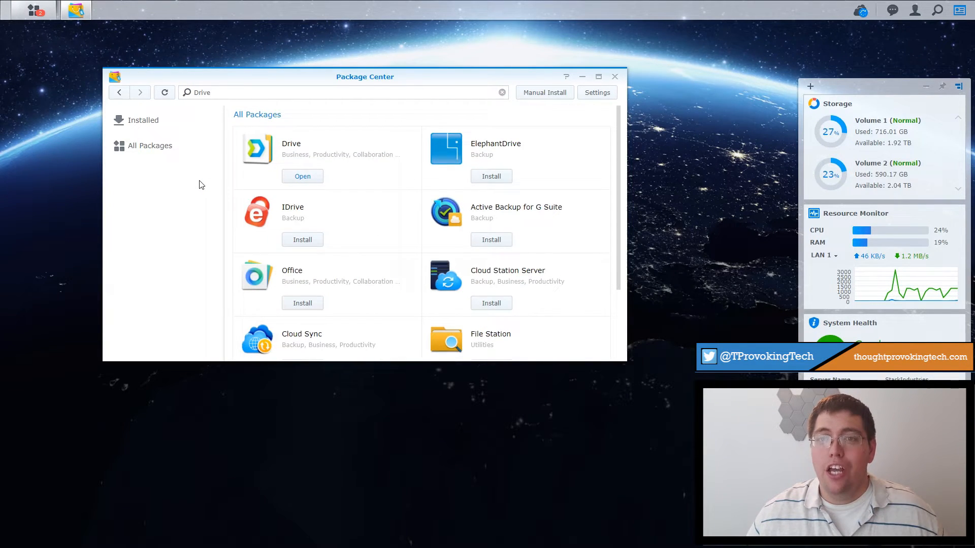
mouse_move(309, 204)
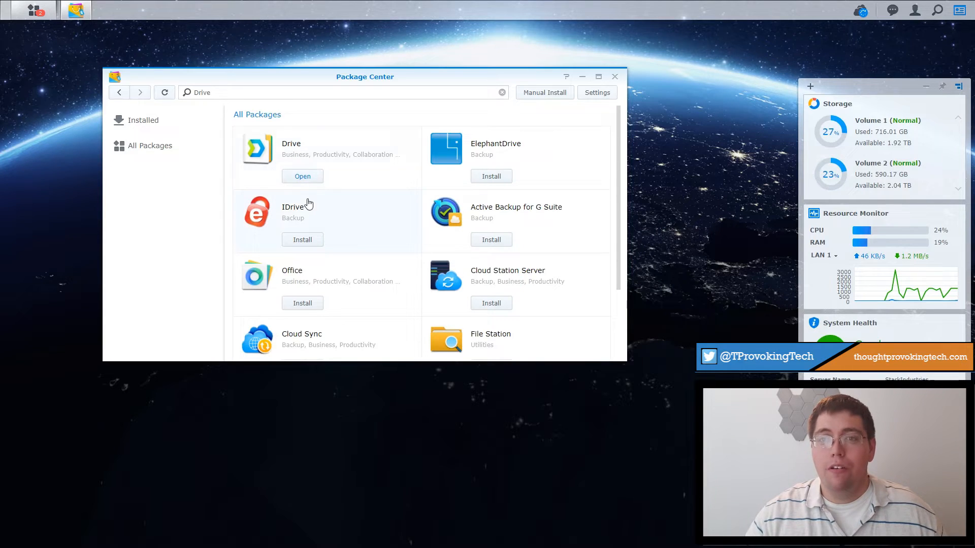
Step: Open the newly installed Drive and accept refreshing the DSM web page
click(302, 176)
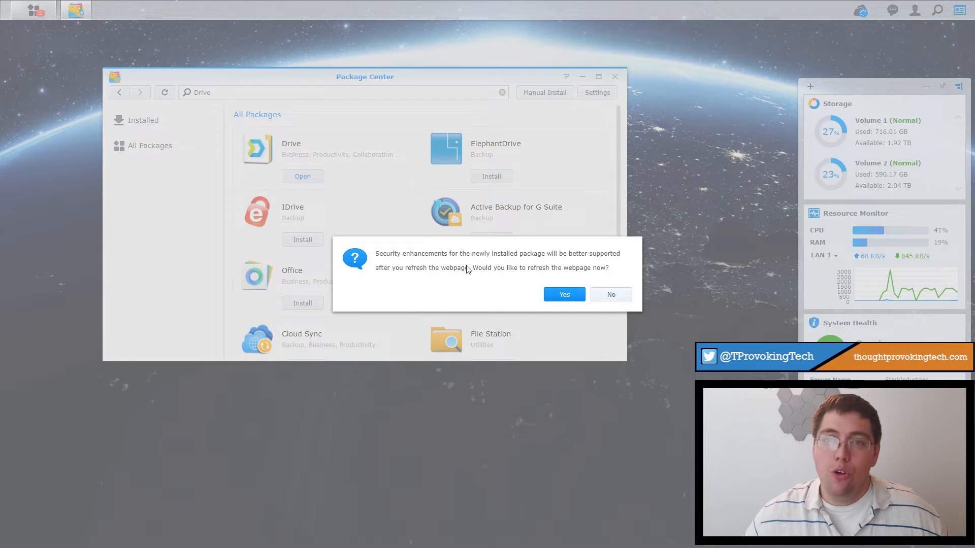
mouse_move(427, 303)
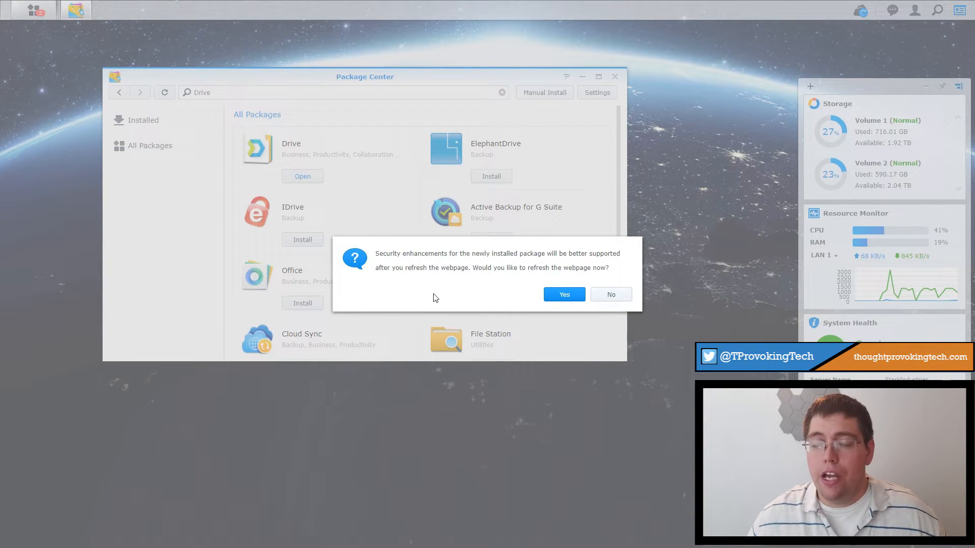
mouse_move(544, 291)
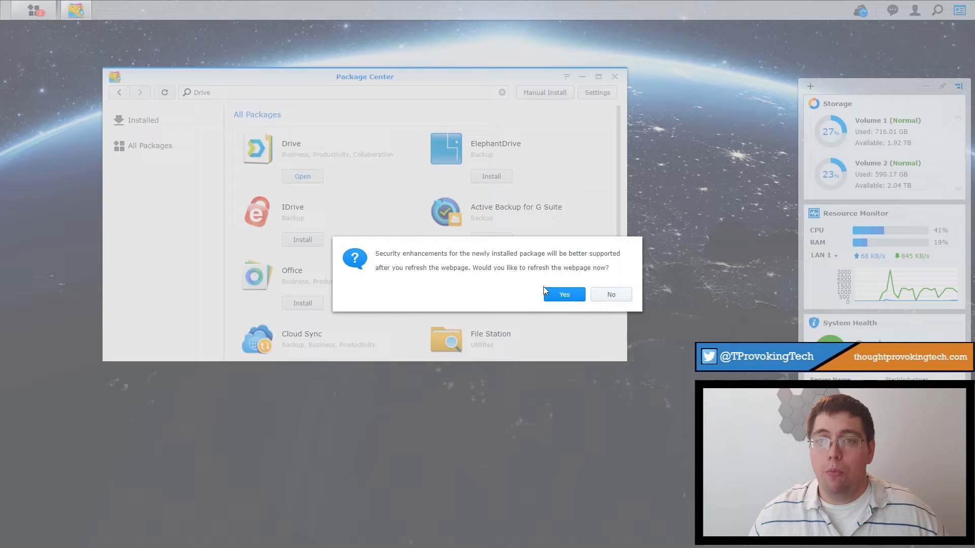
click(563, 294)
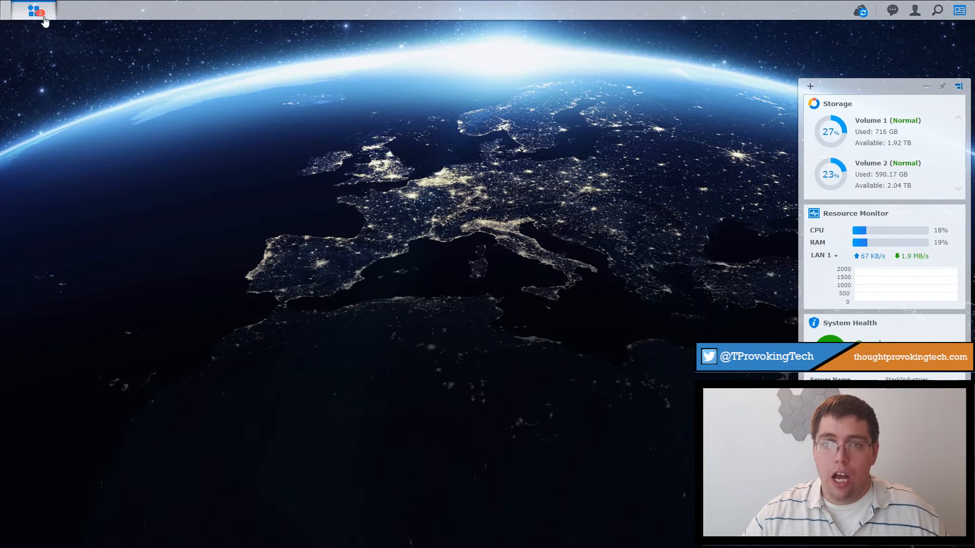
Step: Launch Drive Admin Console from the Main Menu
click(33, 11)
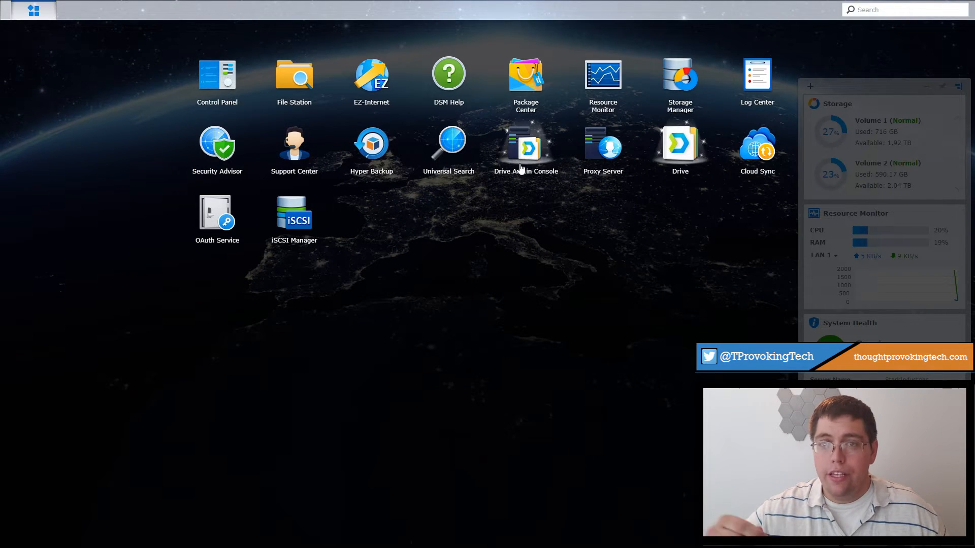
mouse_move(690, 154)
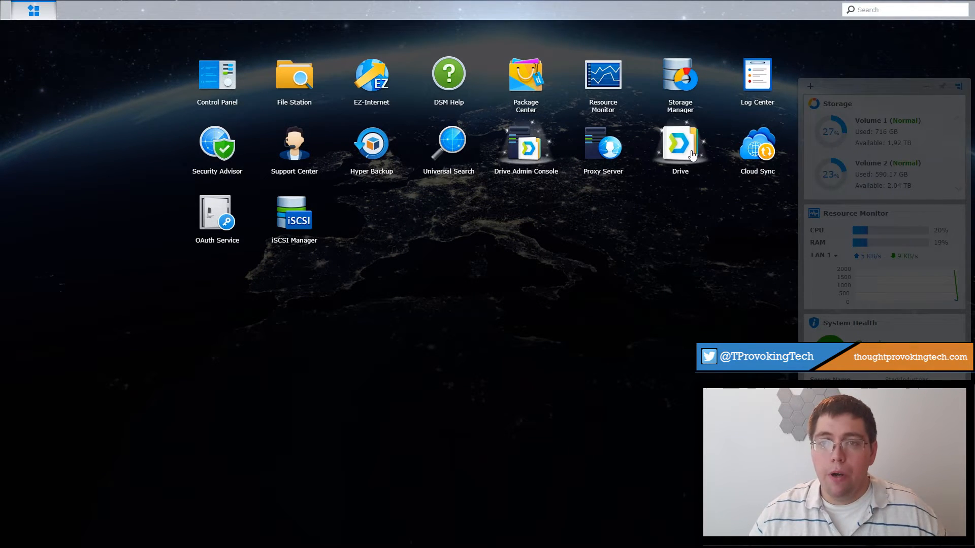
mouse_move(501, 147)
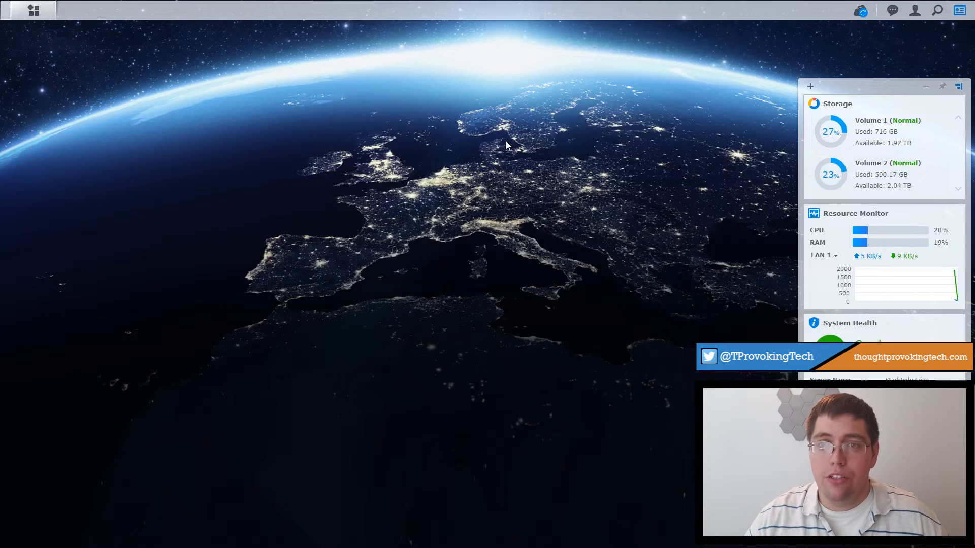
click(74, 10)
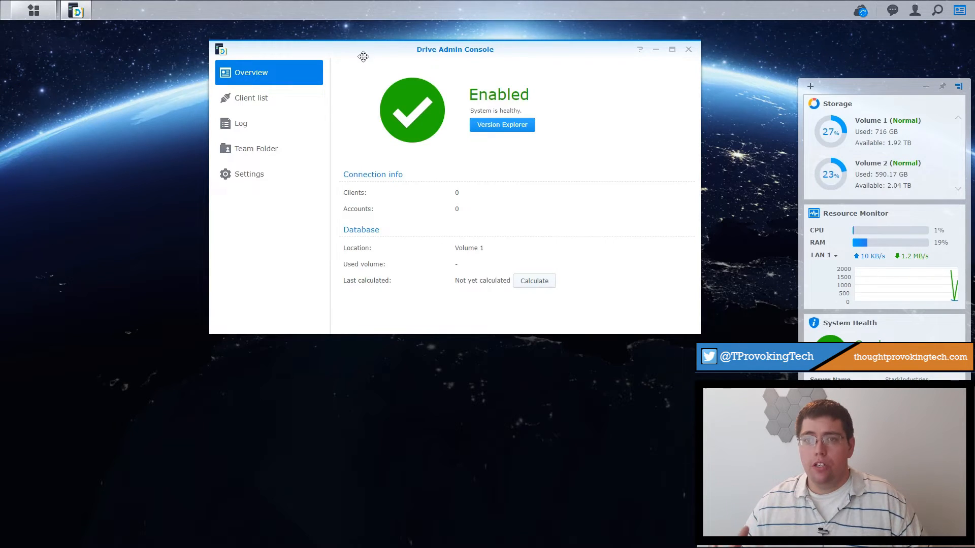
drag(455, 49, 431, 111)
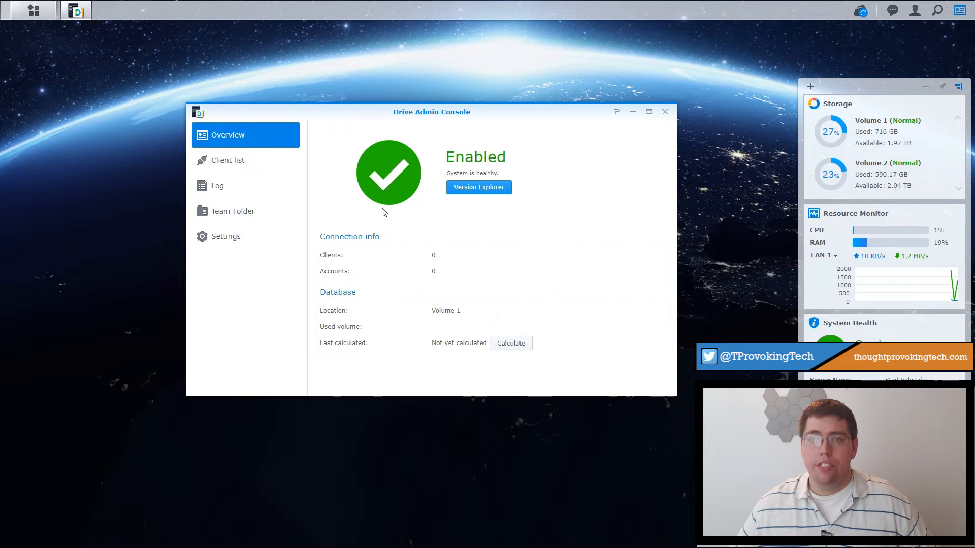
mouse_move(439, 274)
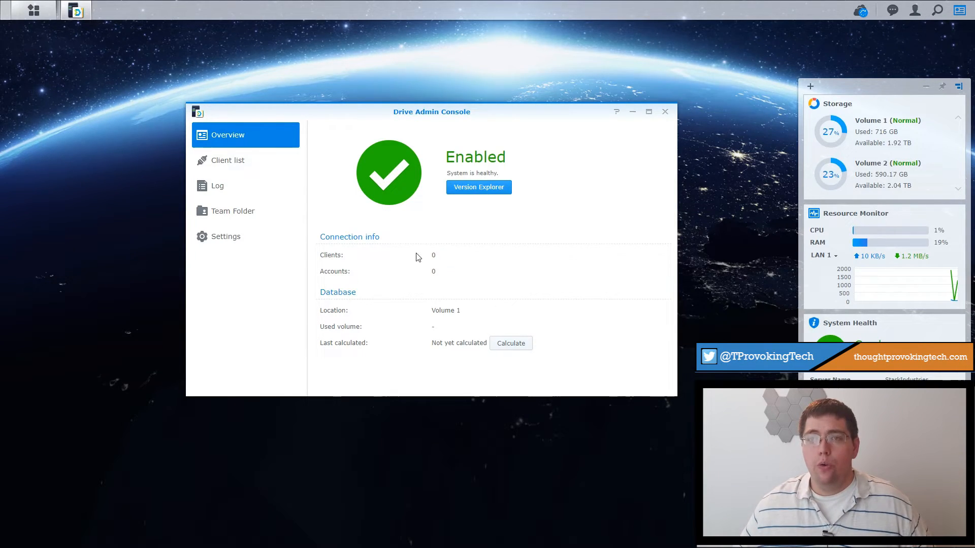
mouse_move(437, 291)
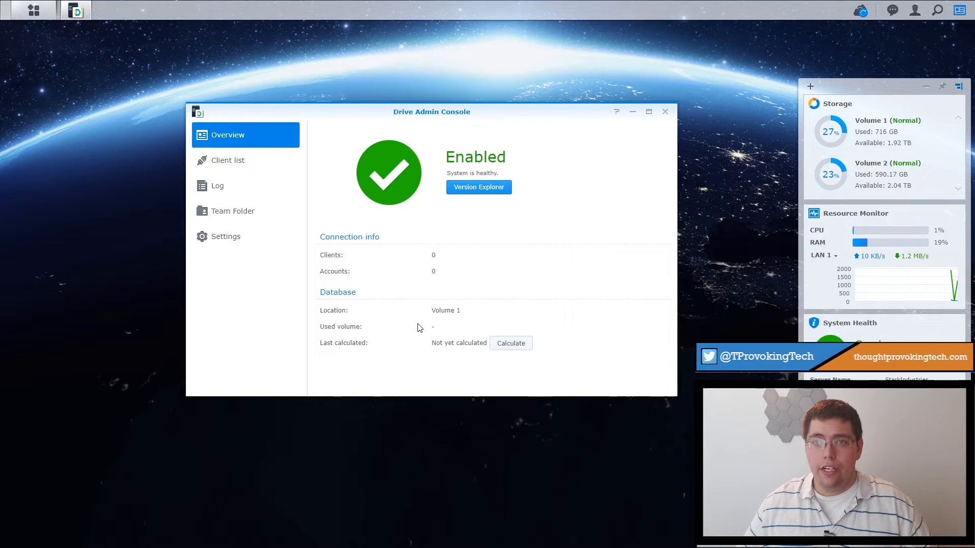
mouse_move(356, 286)
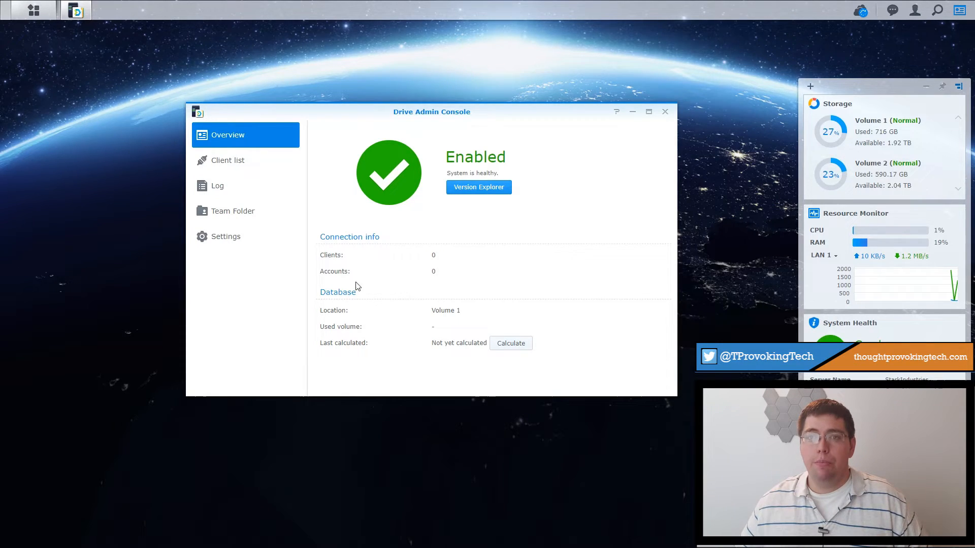
mouse_move(228, 160)
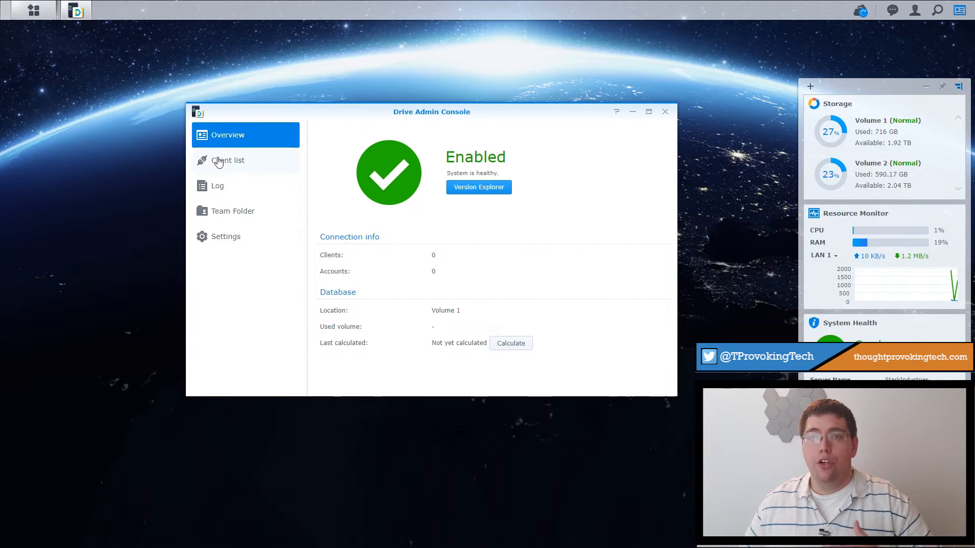
Step: View the empty Drive client list, then the empty event Log
click(227, 160)
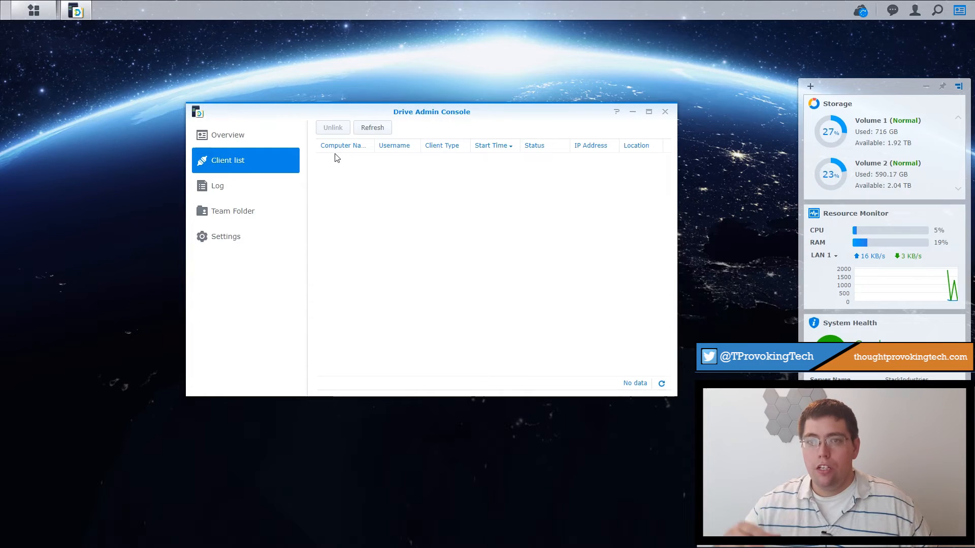
mouse_move(337, 183)
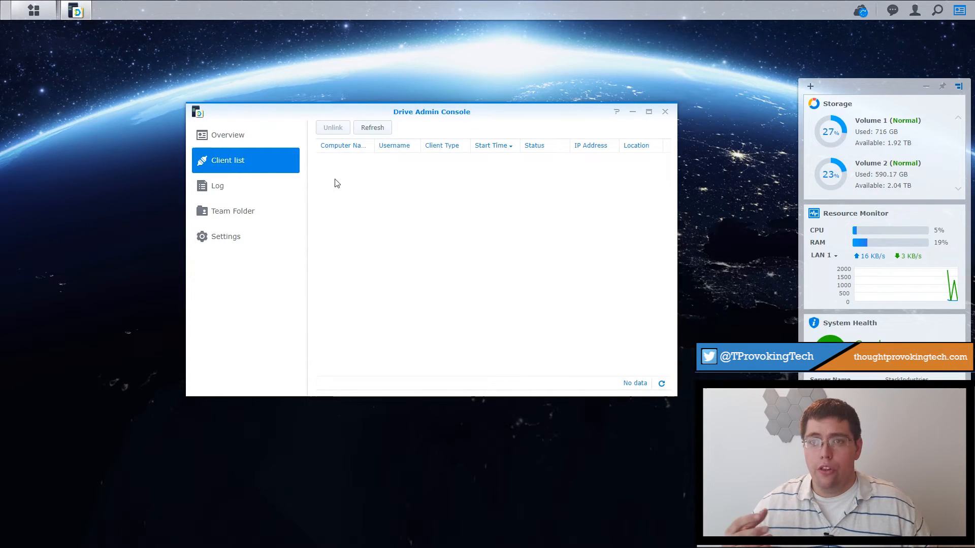
mouse_move(330, 264)
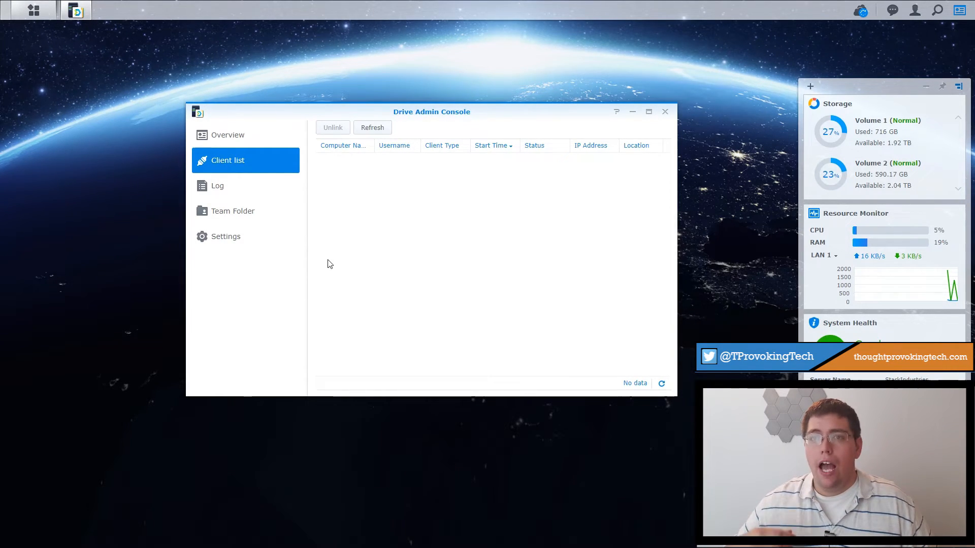
mouse_move(369, 163)
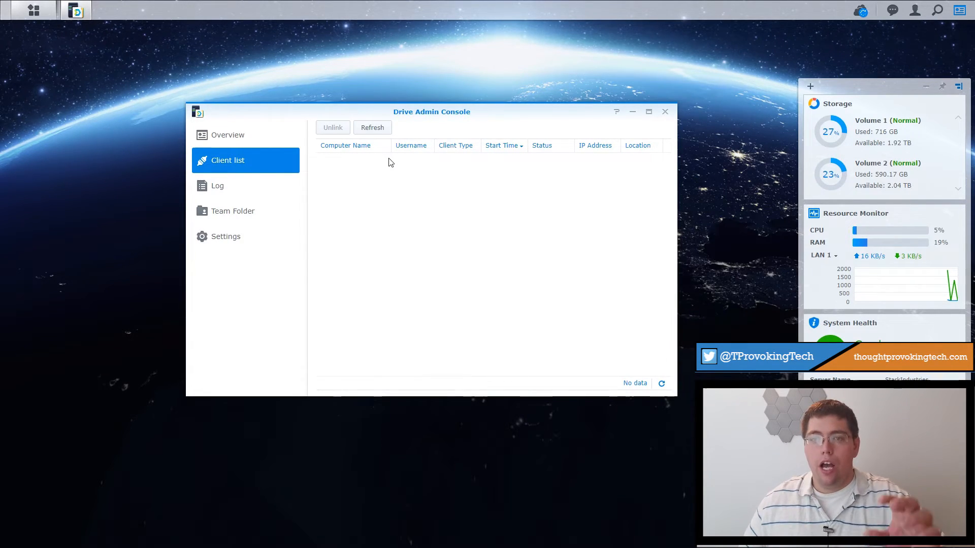
mouse_move(416, 153)
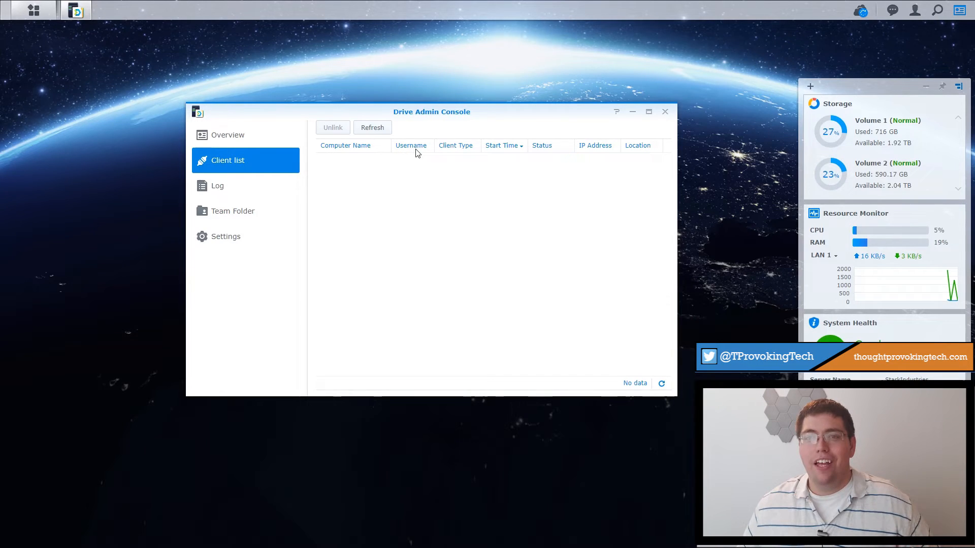
mouse_move(465, 163)
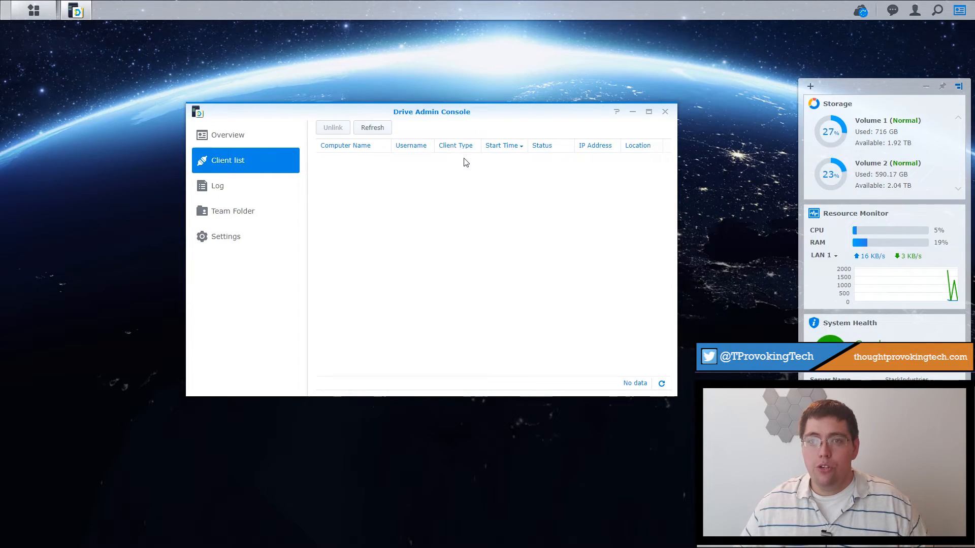
mouse_move(460, 174)
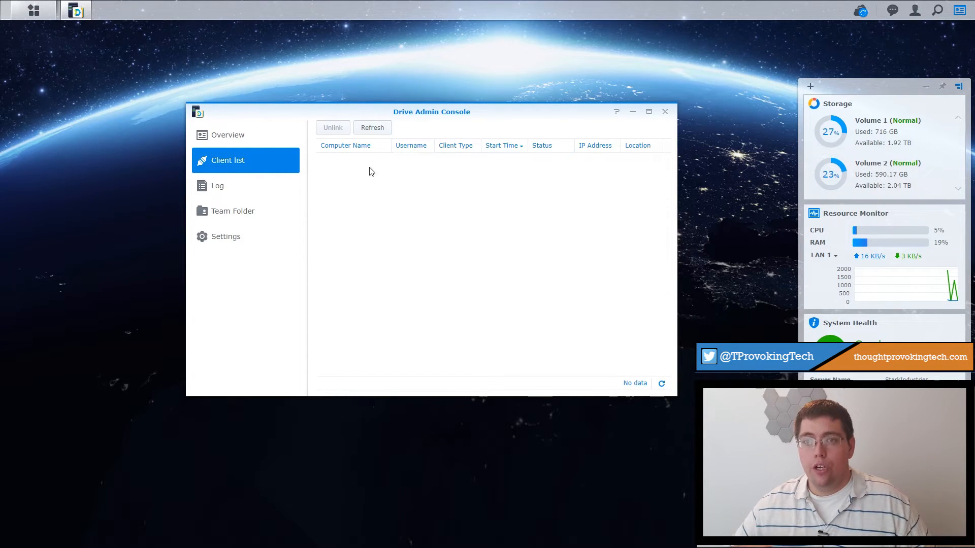
mouse_move(237, 184)
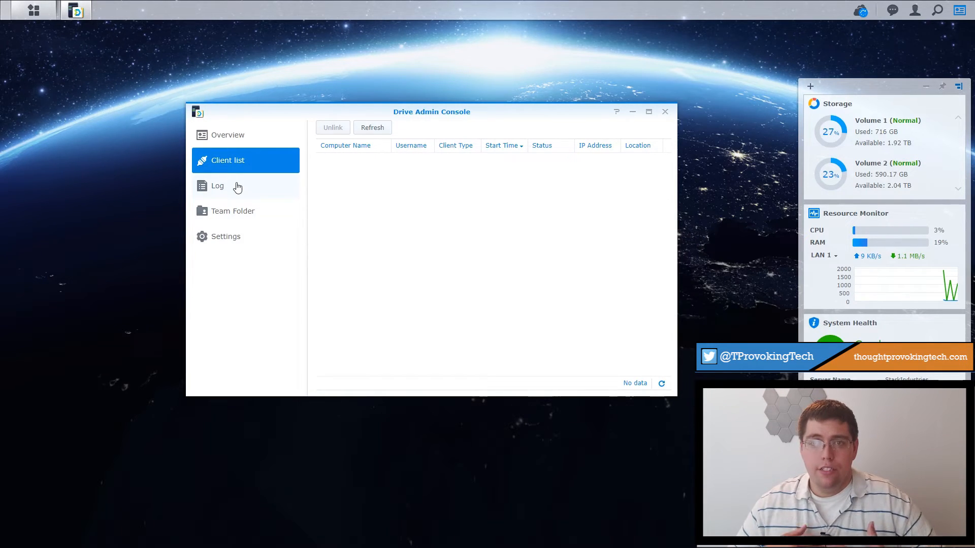
click(218, 185)
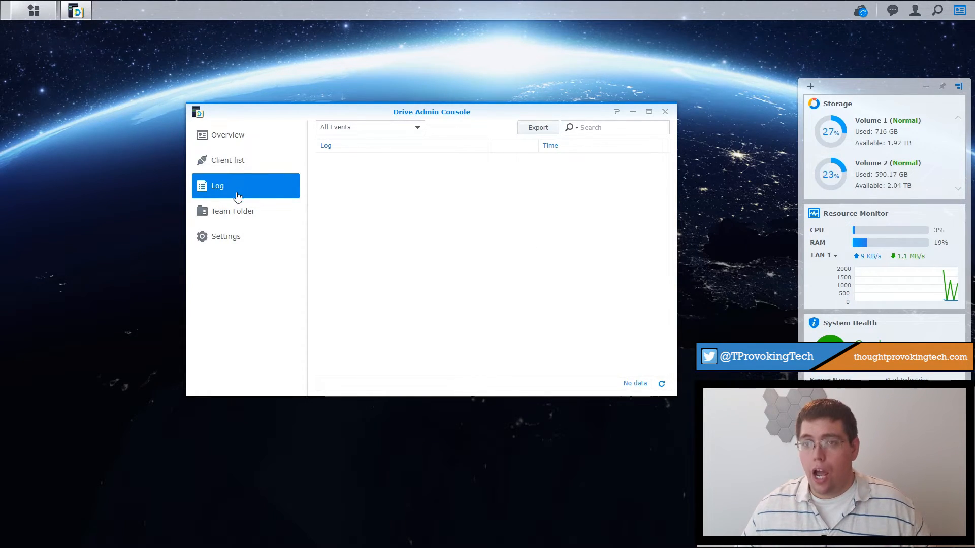
Step: Show the Team Folder list and select the Interstellar folder
click(233, 211)
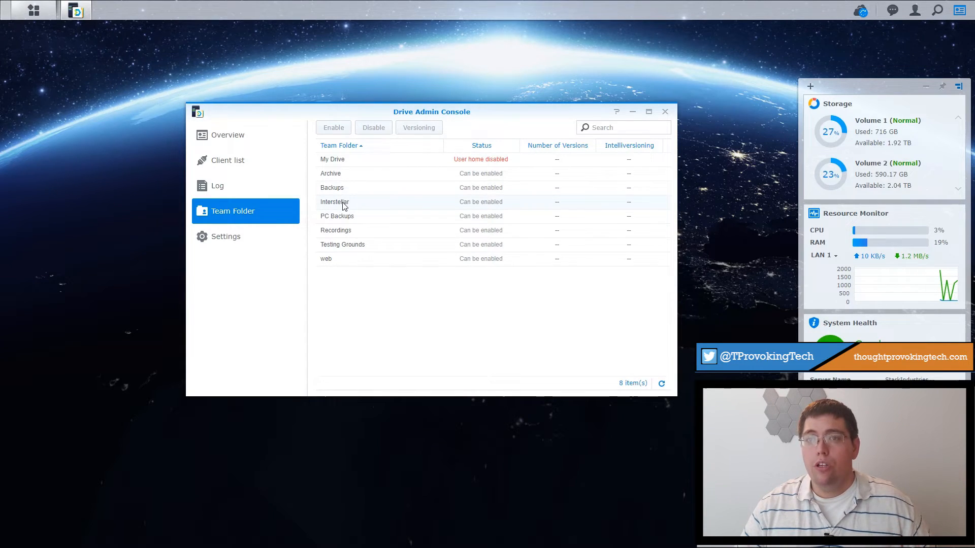
click(334, 202)
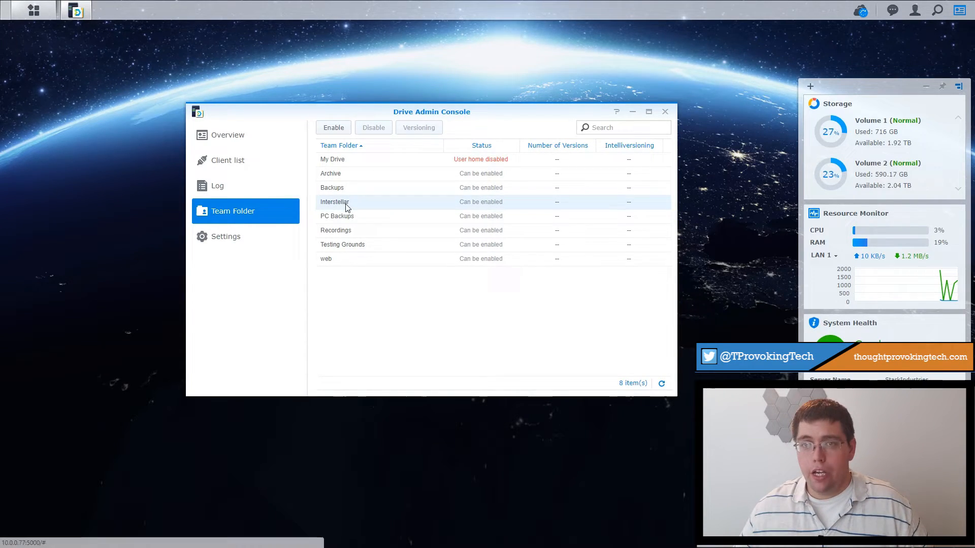
mouse_move(397, 212)
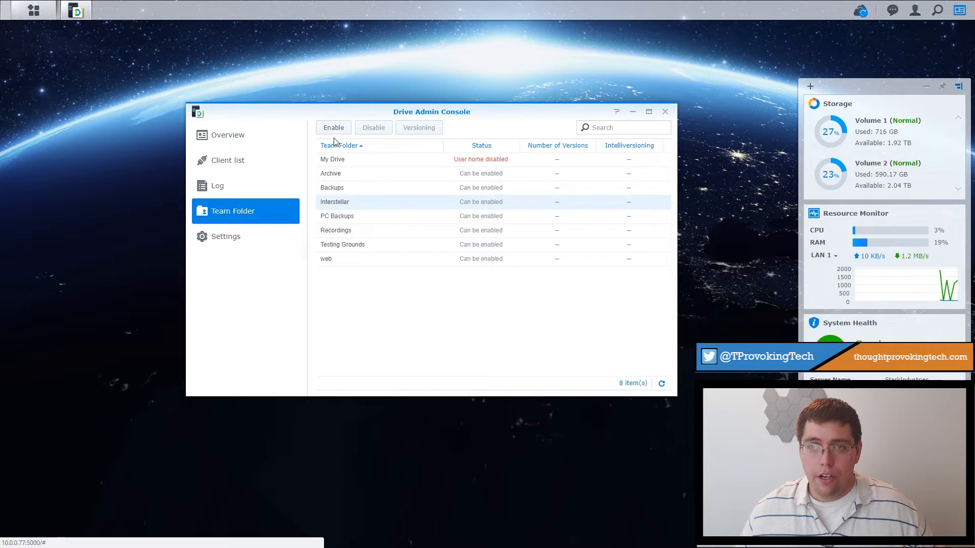
Step: Enable Interstellar with version control at 32 maximum versions and dismiss the sync warning
click(418, 127)
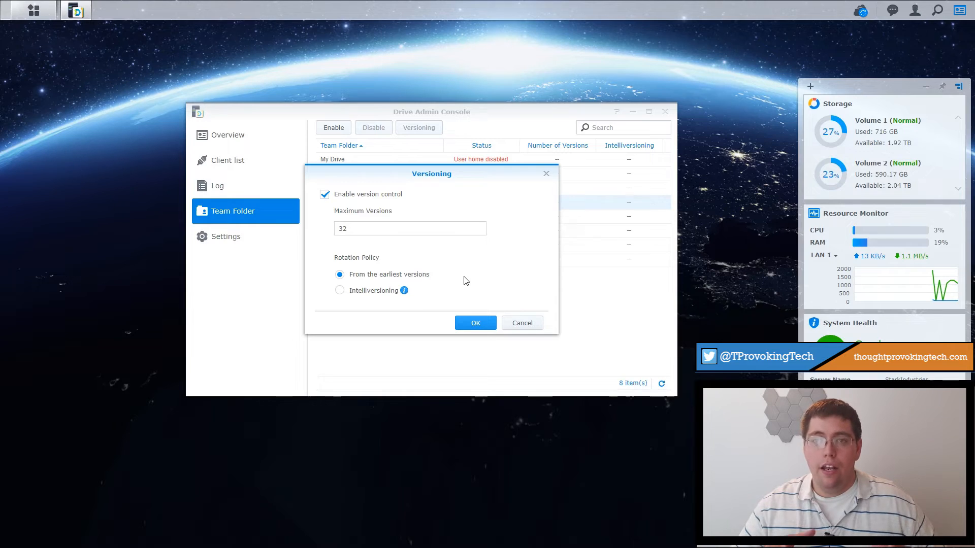
mouse_move(446, 281)
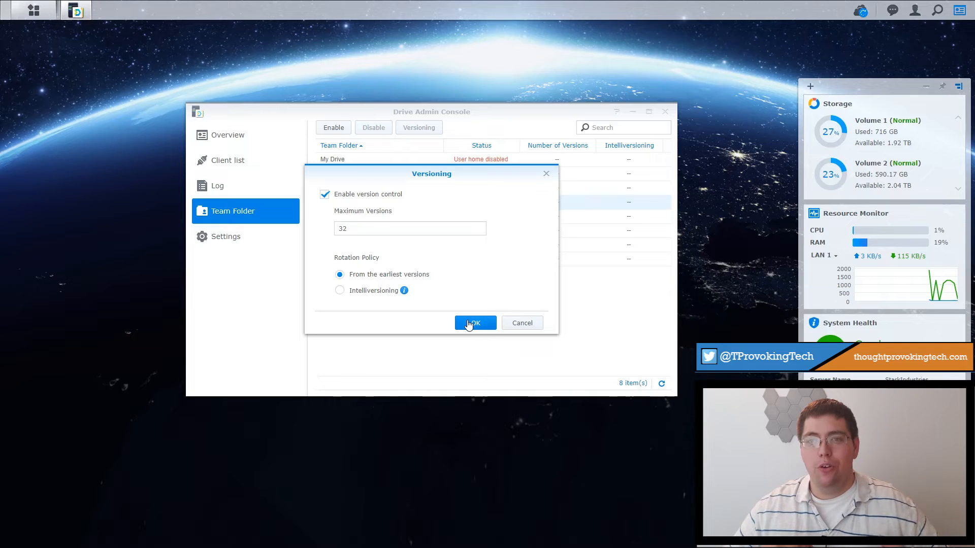
click(474, 322)
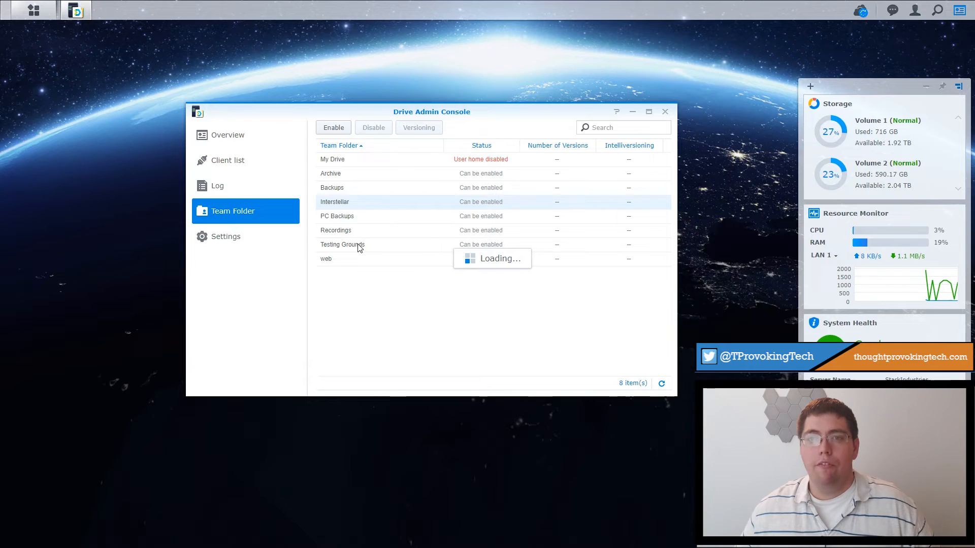
click(333, 128)
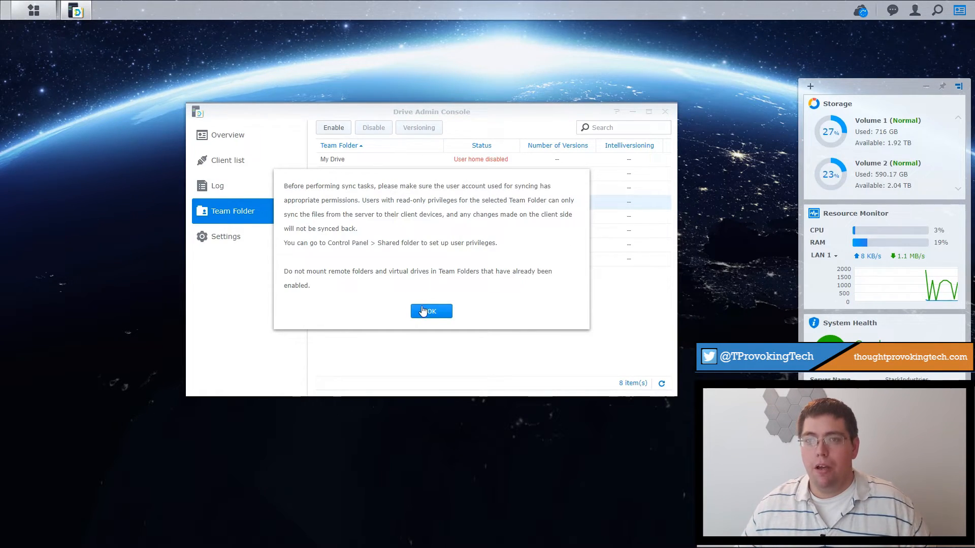
click(431, 312)
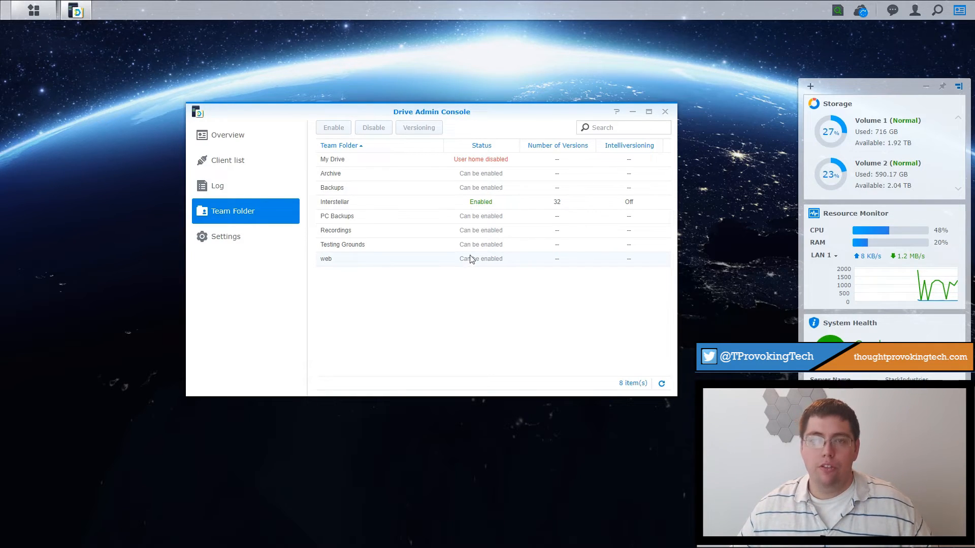
Step: Select Testing Grounds and enable it with Maximum Versions set to 5
click(342, 244)
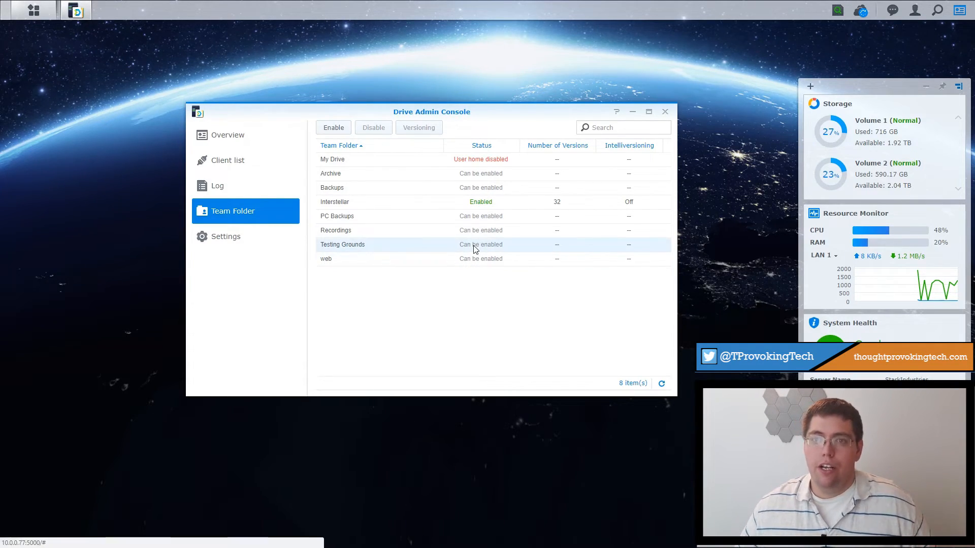
mouse_move(355, 138)
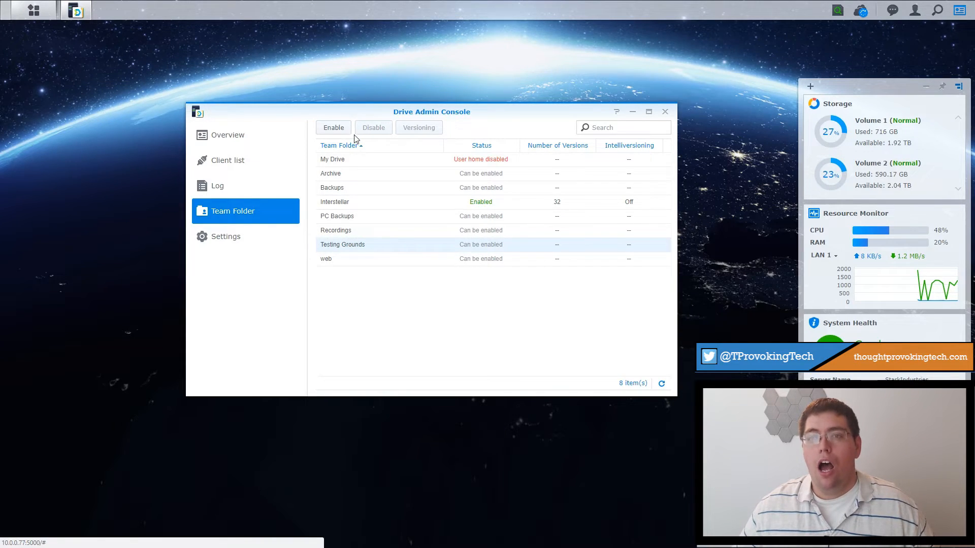
click(419, 128)
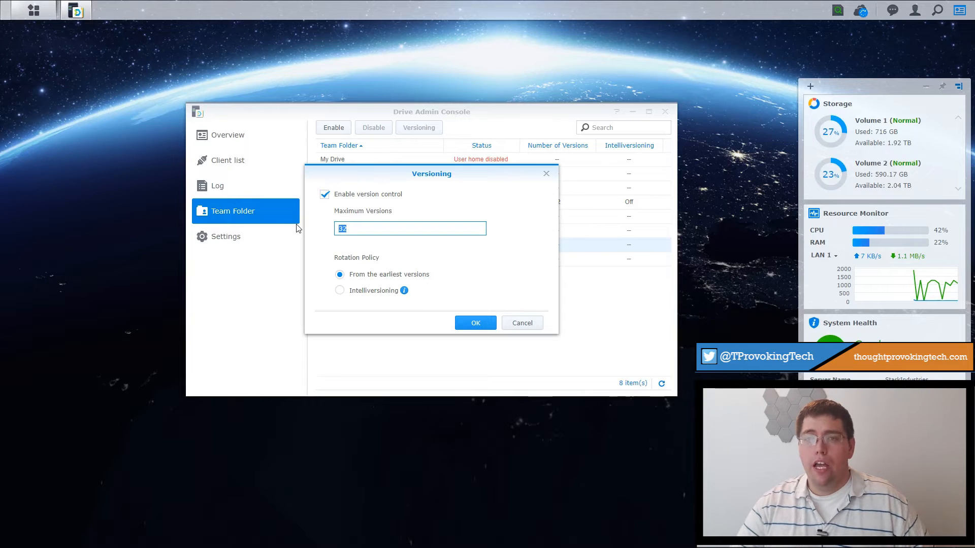
text(5)
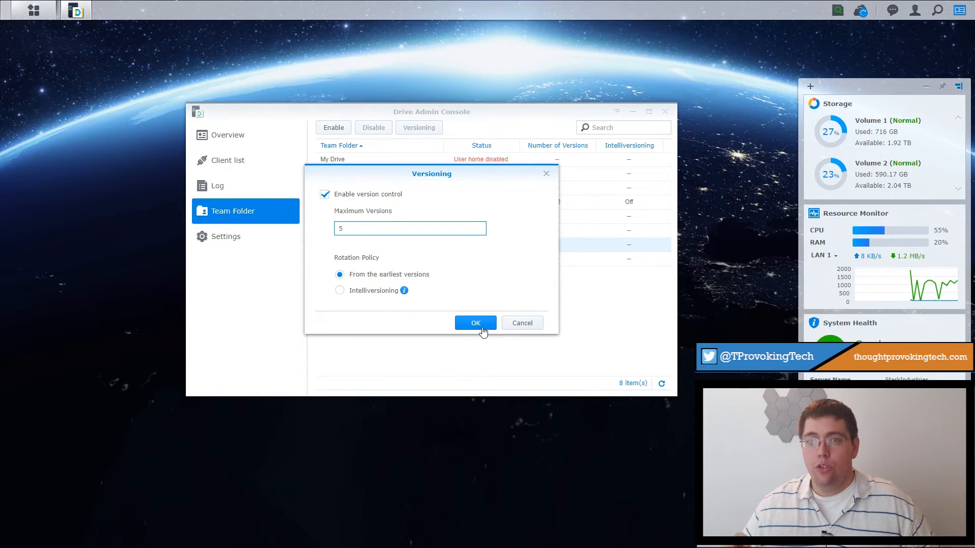
click(475, 323)
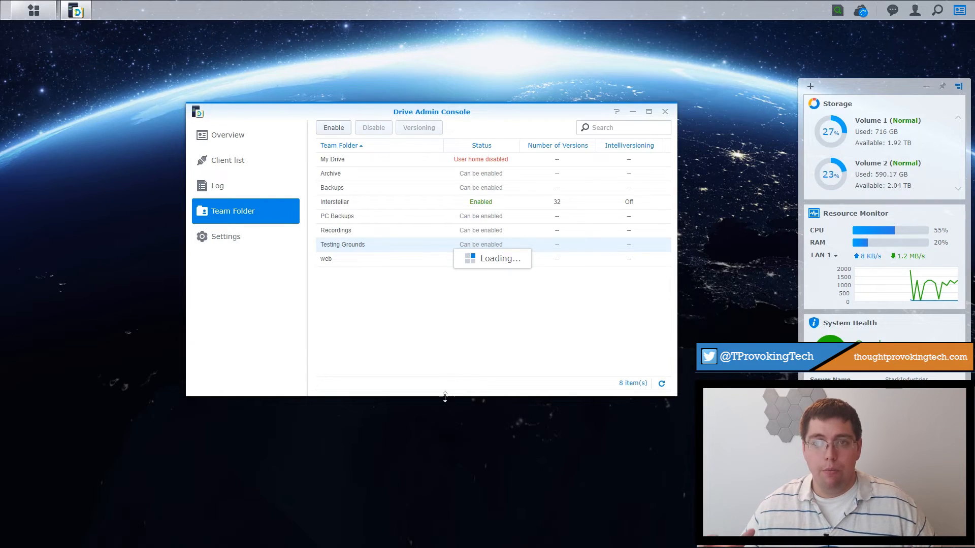
mouse_move(440, 420)
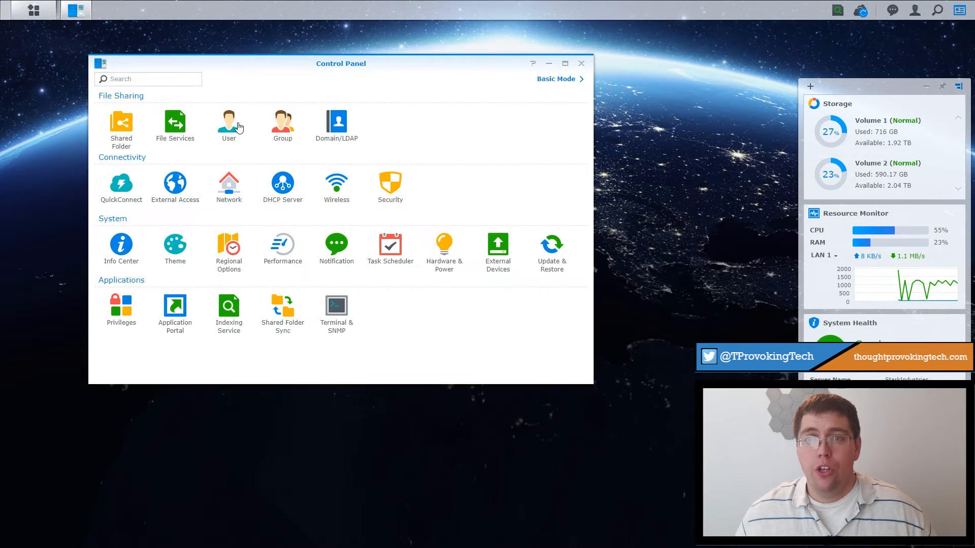
Step: Edit user Zachary and view his shared folder Permissions
click(229, 123)
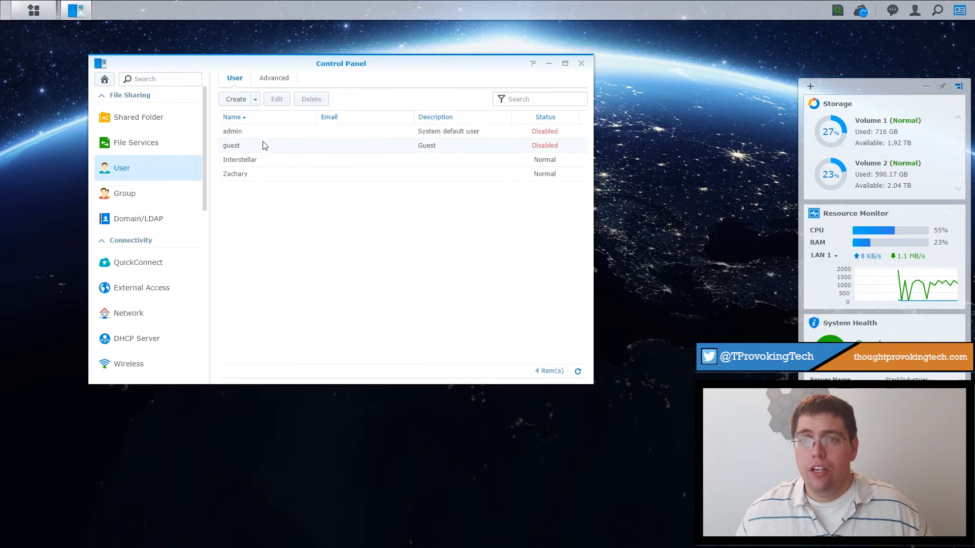
click(235, 174)
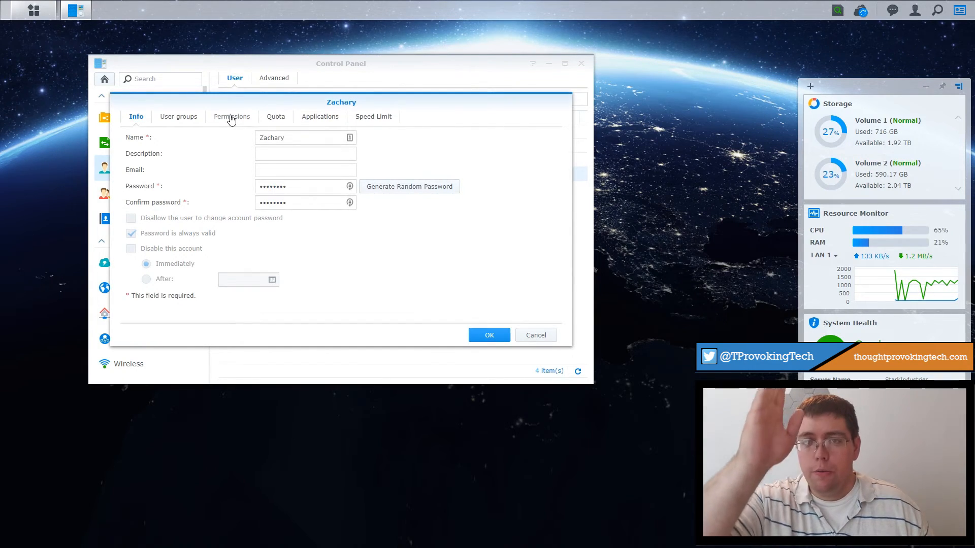
click(232, 116)
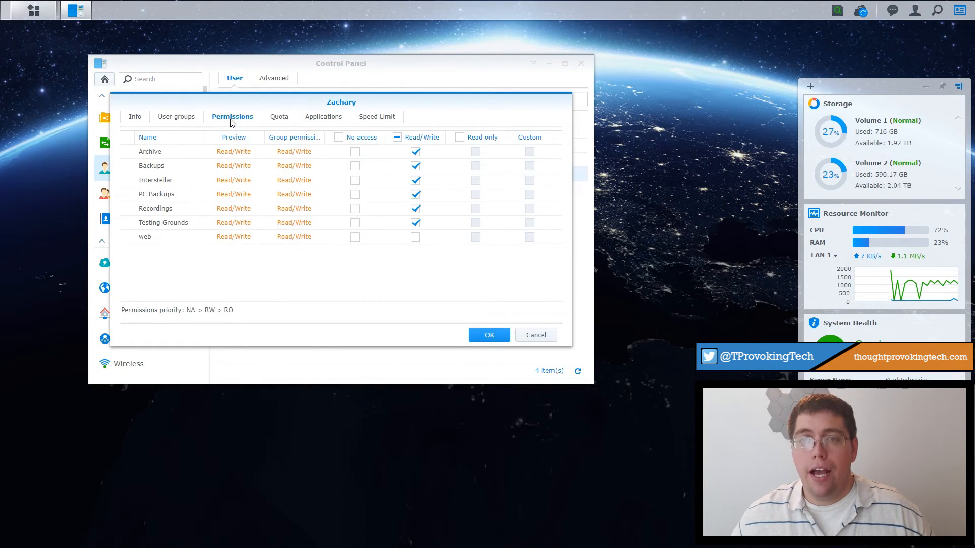
click(415, 153)
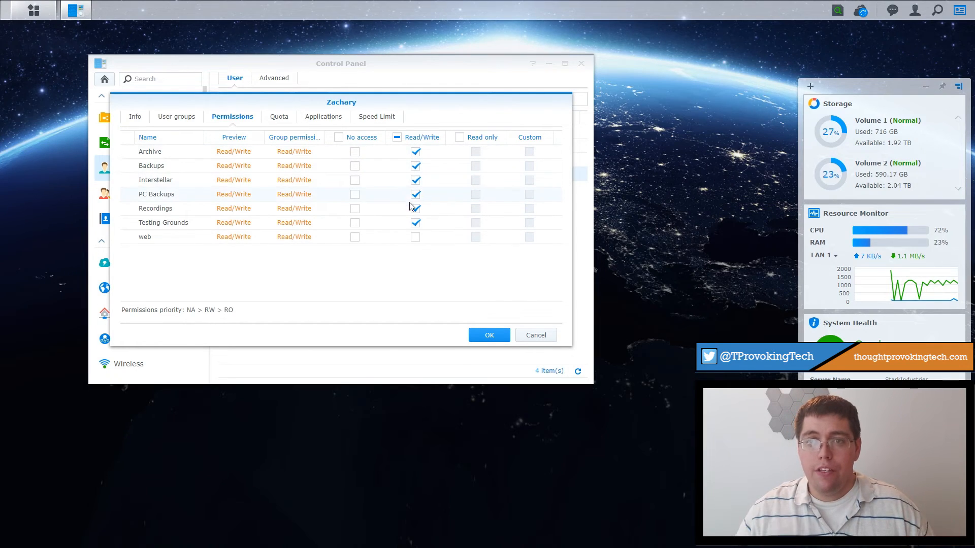
click(415, 223)
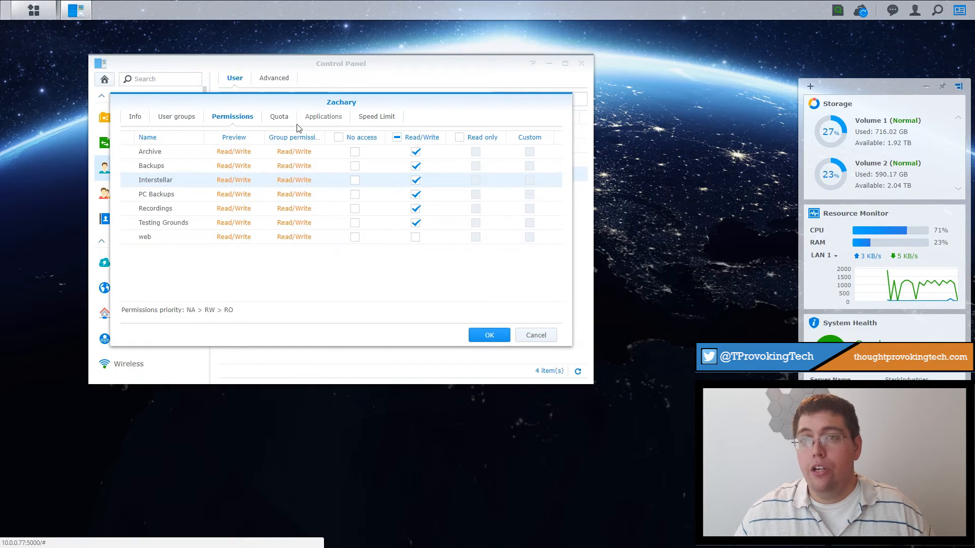
Step: Check Allow for Drive in Zachary's Applications privileges
click(321, 116)
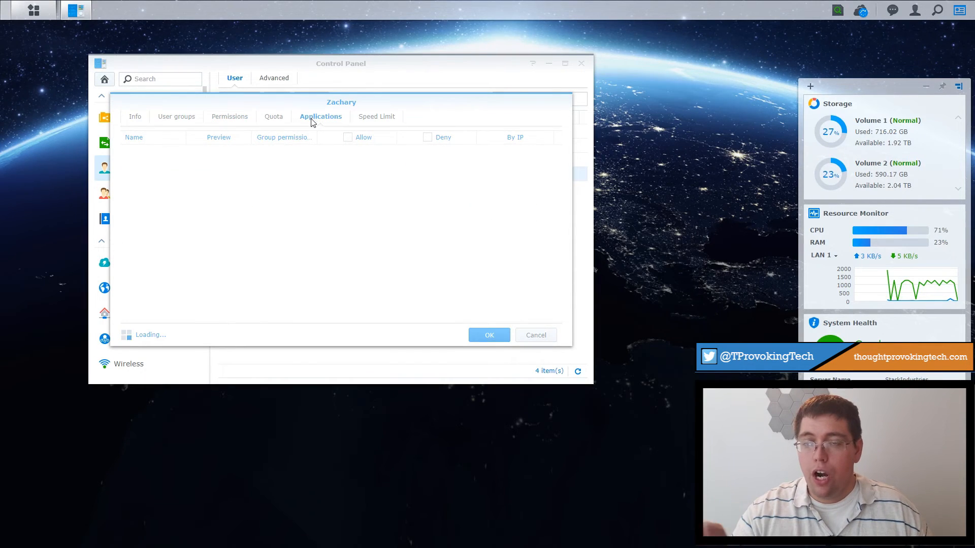
mouse_move(296, 149)
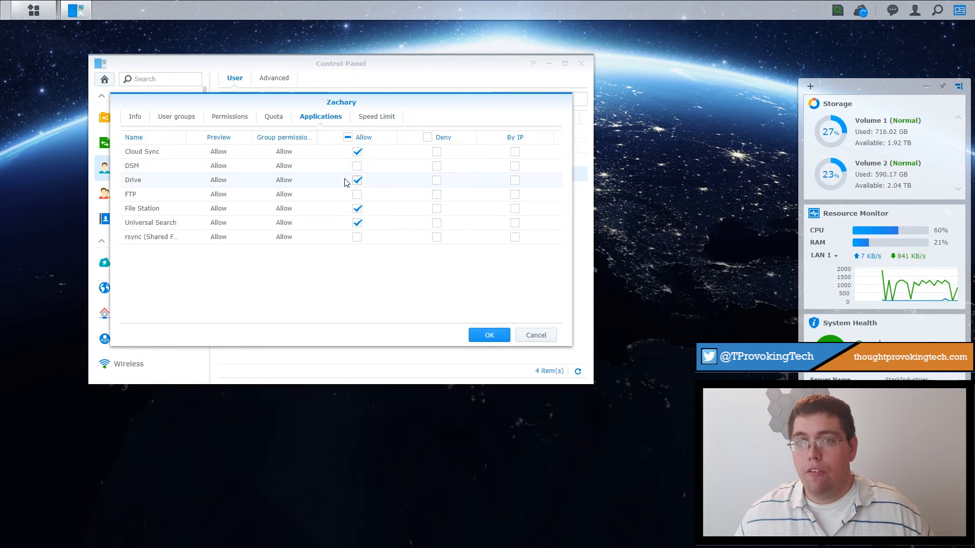
click(357, 180)
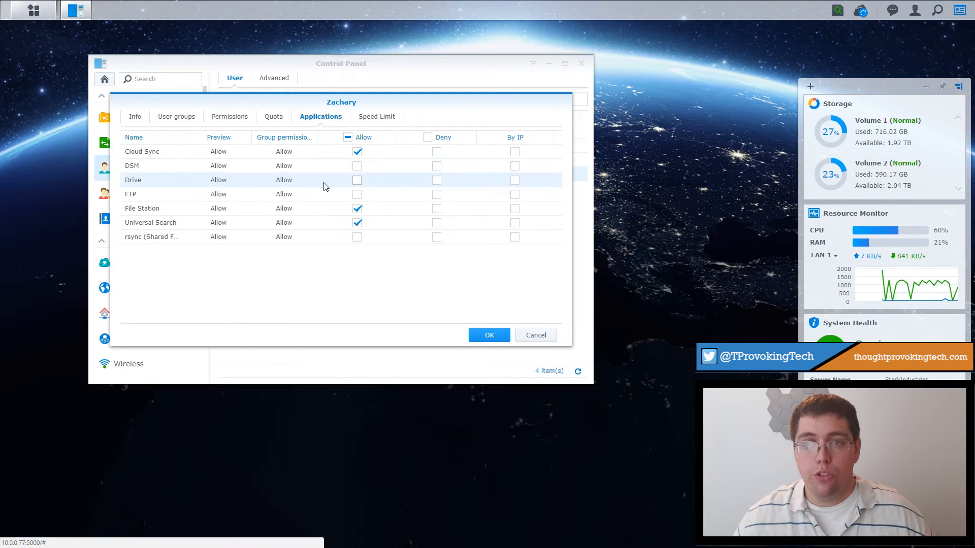
click(356, 180)
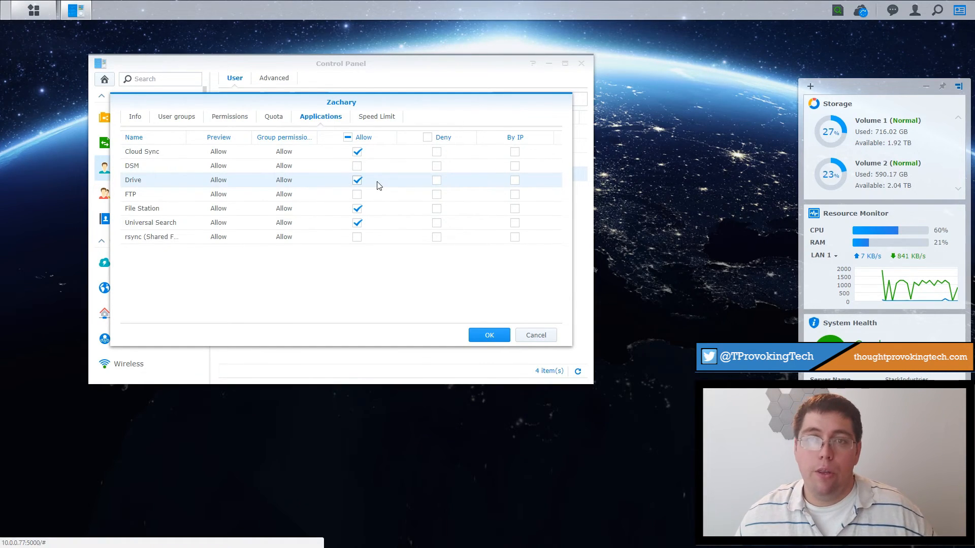